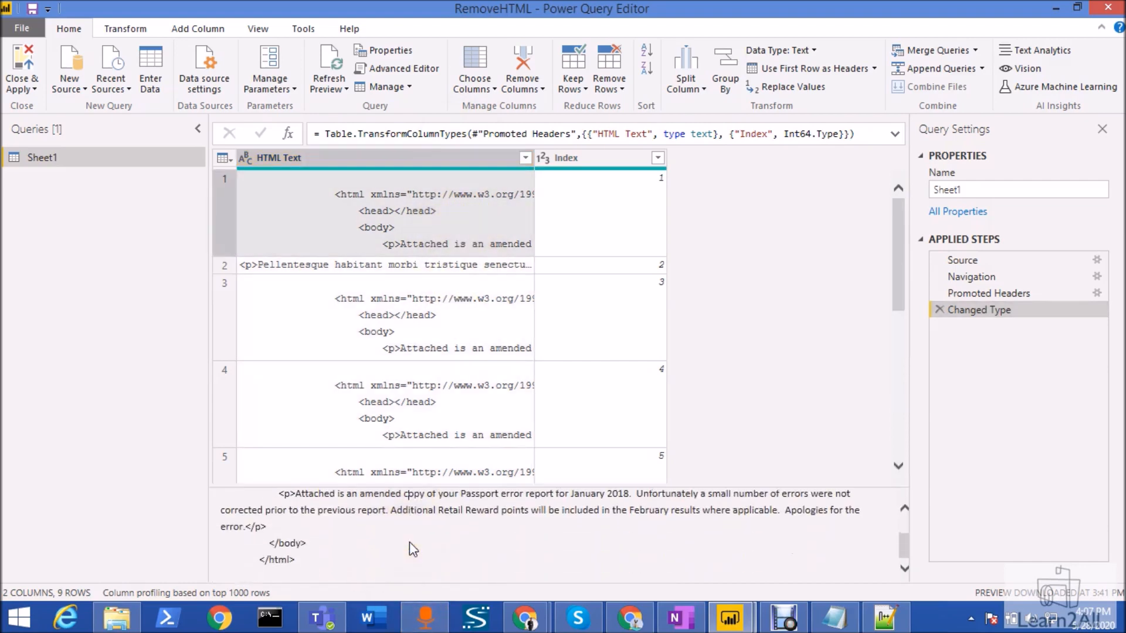
Step: Inspect the HTML Text cell's raw markup, then move to the Add Column commands
scroll(down, 3)
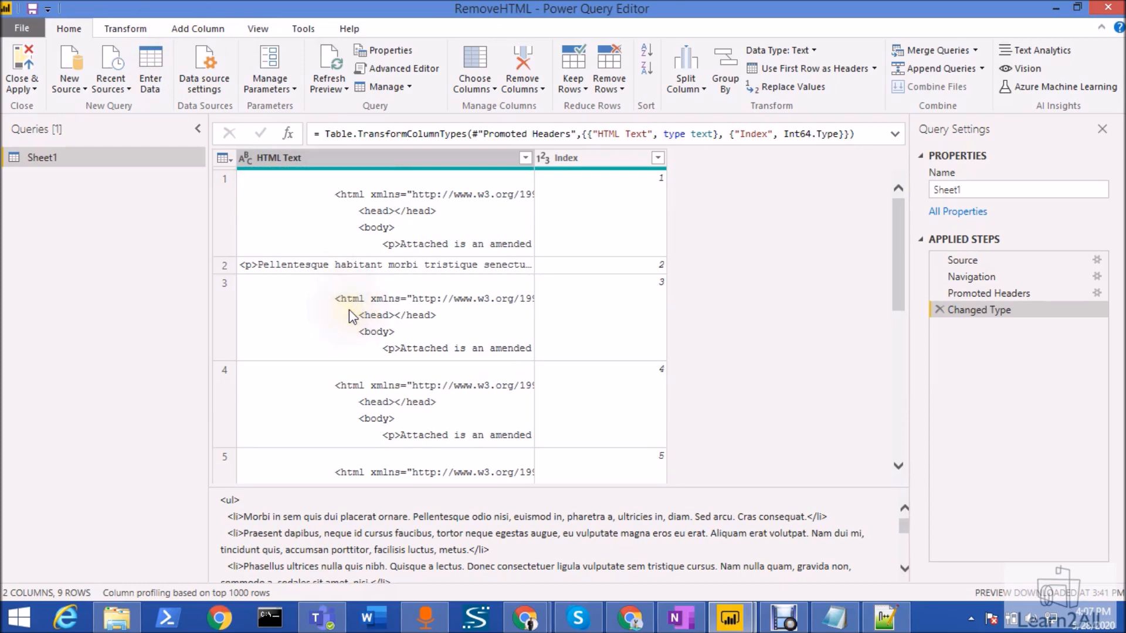
mouse_move(352, 317)
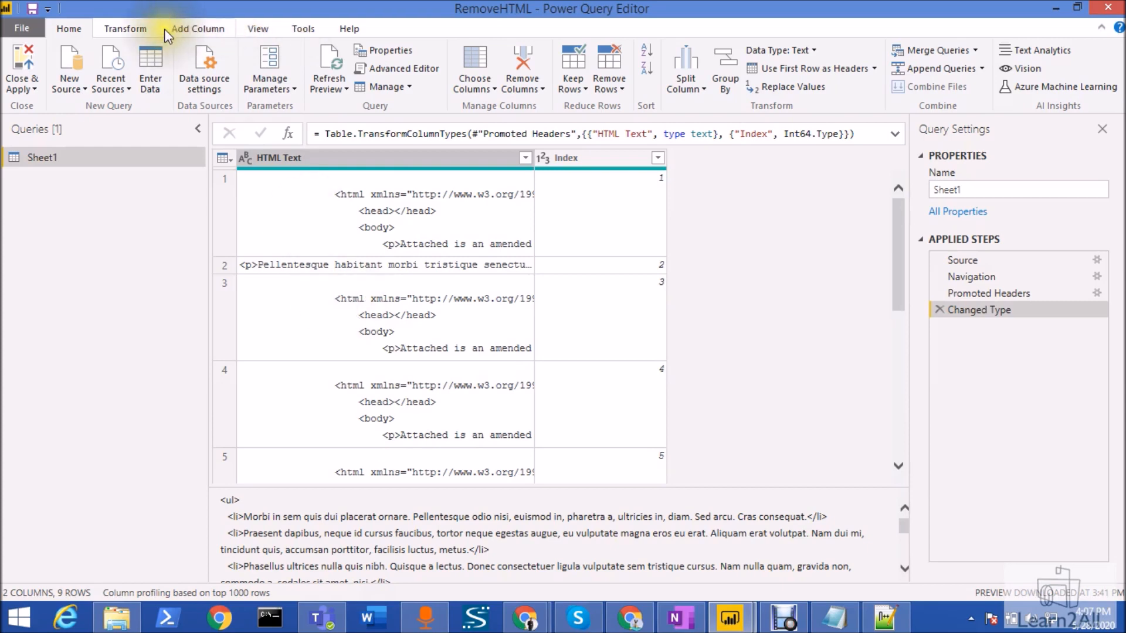
click(197, 28)
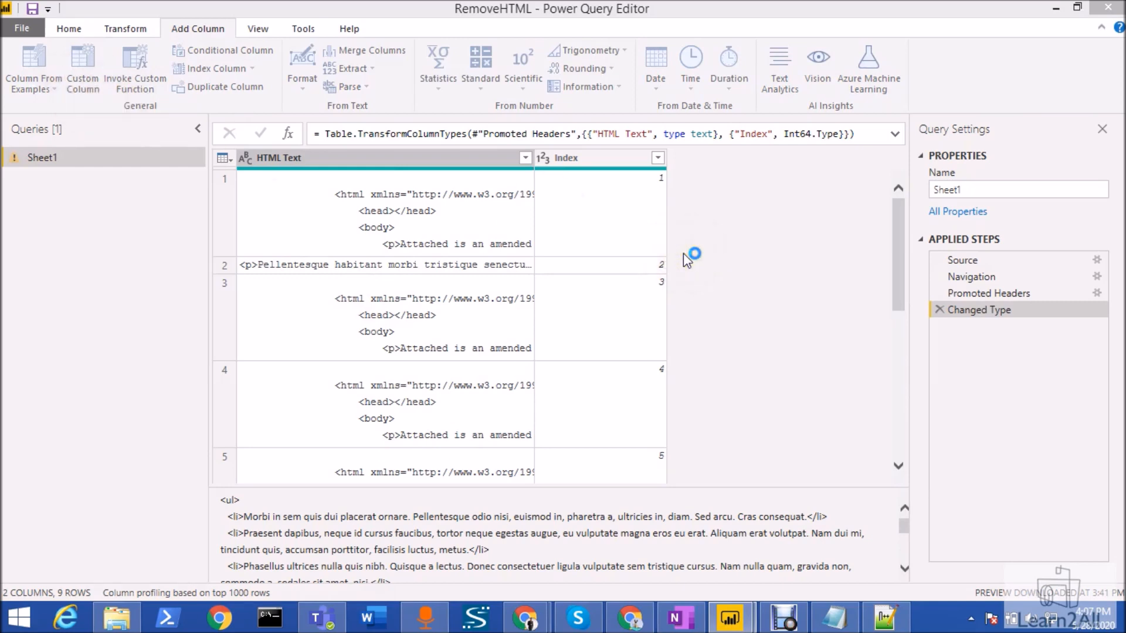
Step: Enter the custom column formula Html.Table([HTML Text],{{"PlainText",":root"}}) with no syntax errors
click(82, 68)
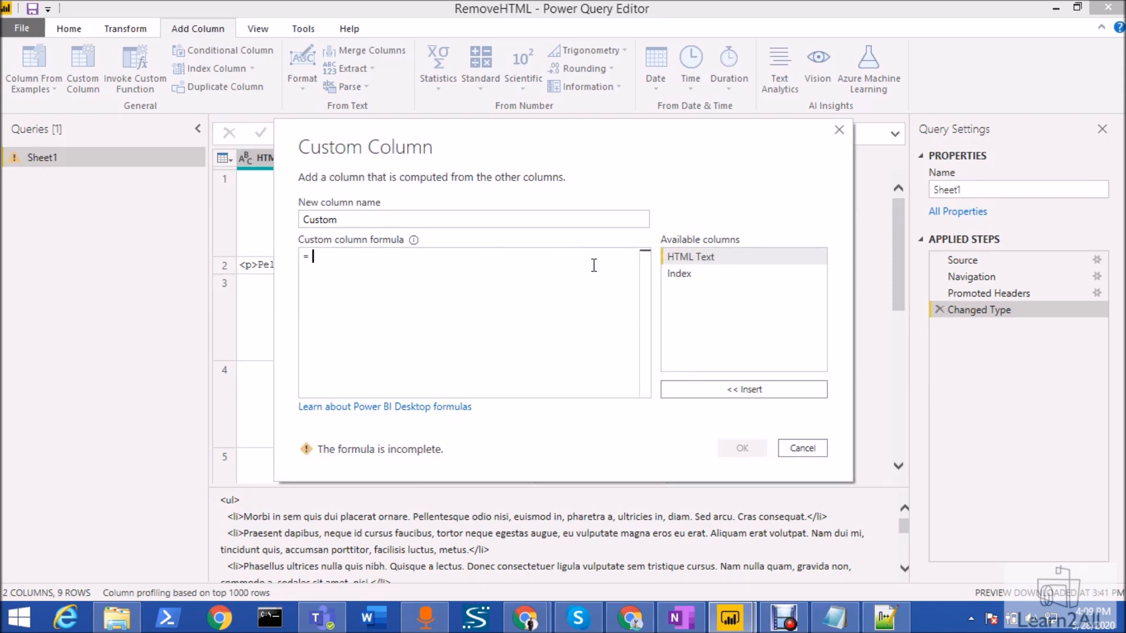
text(Html.Table)
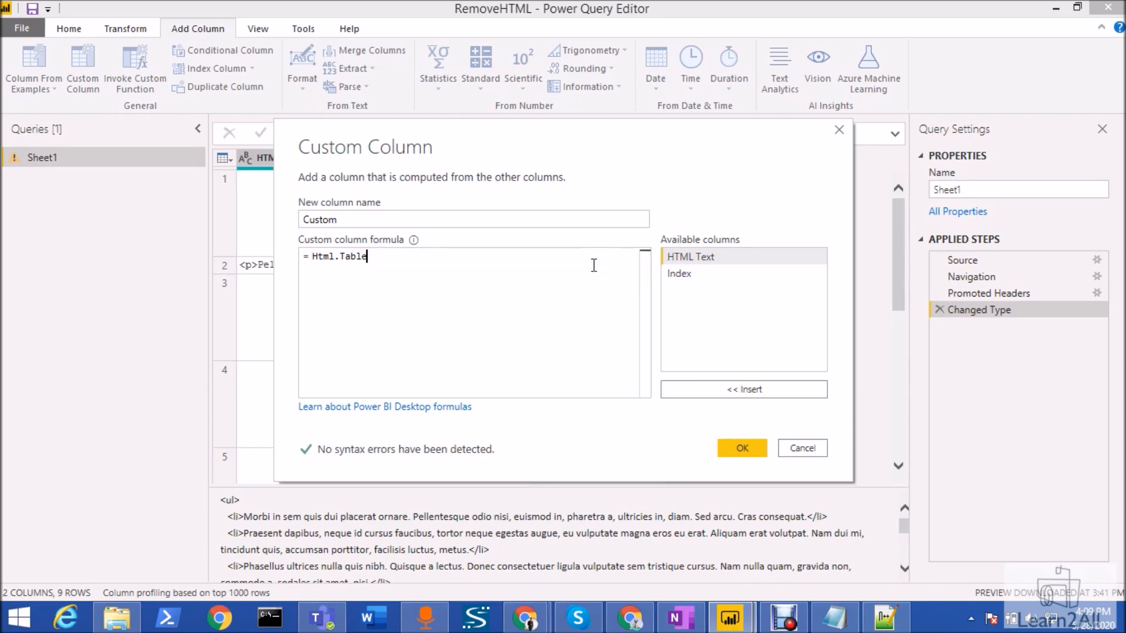
text(()
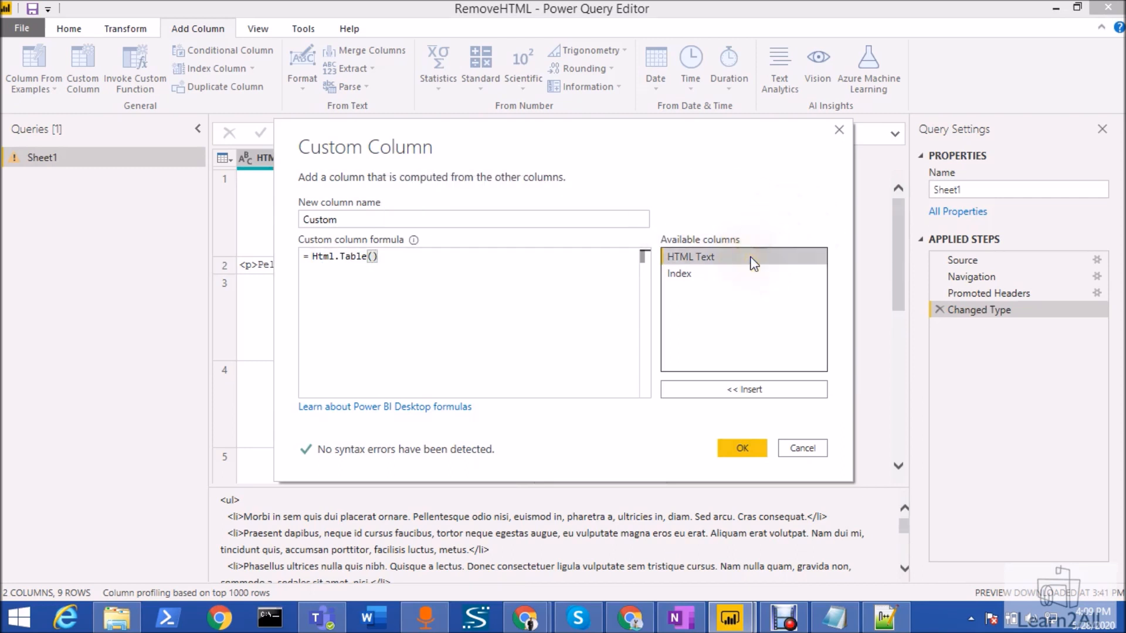
click(743, 389)
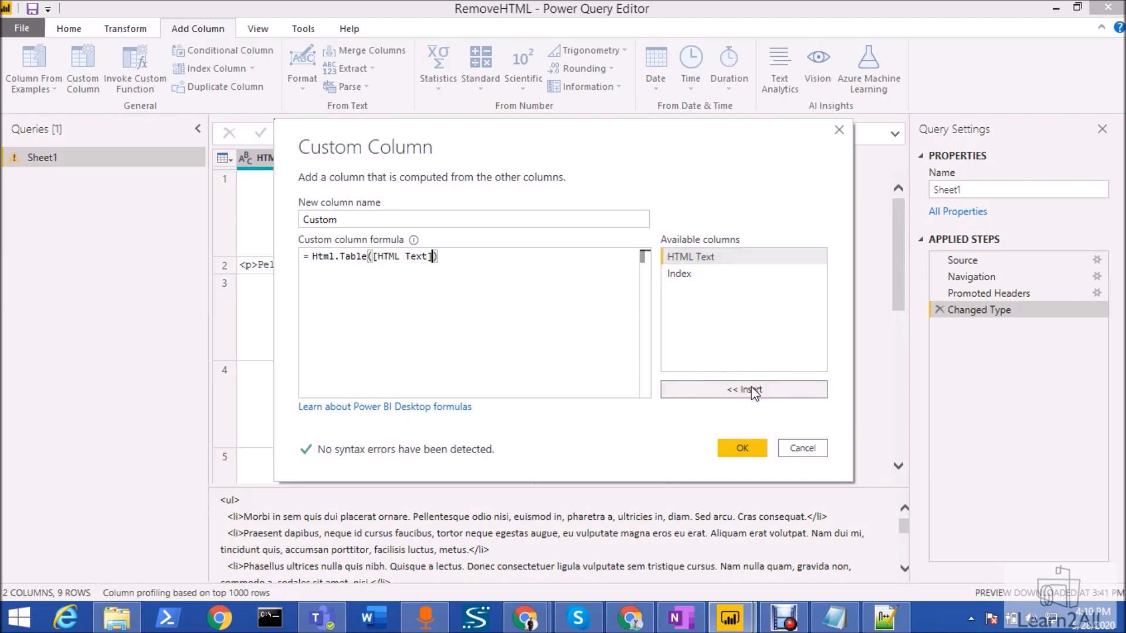
text(,{)
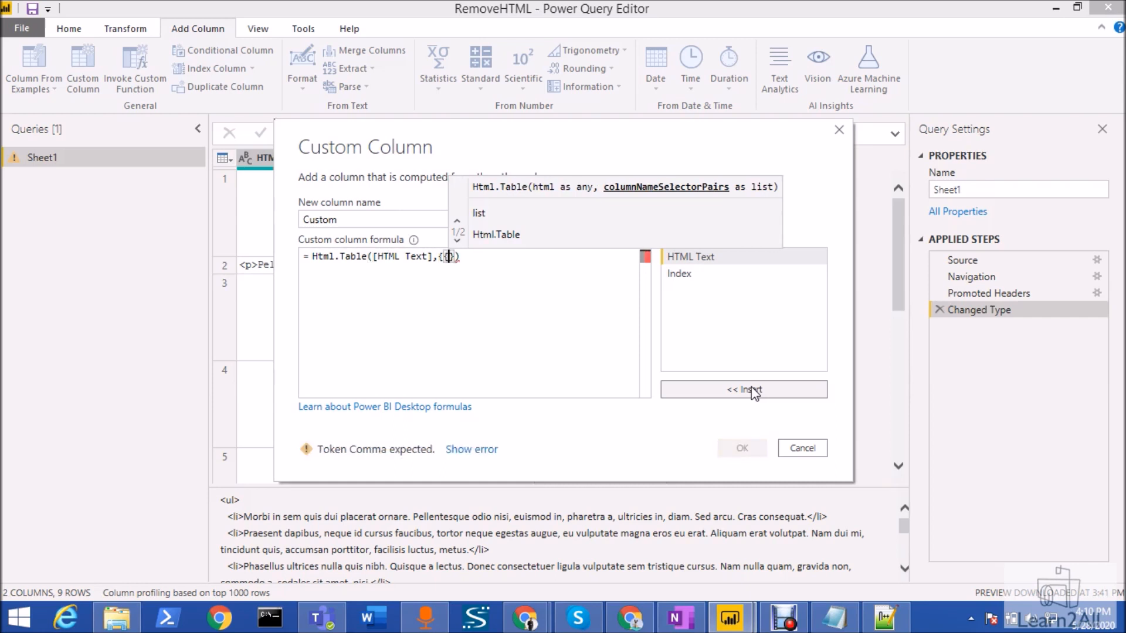
text("")
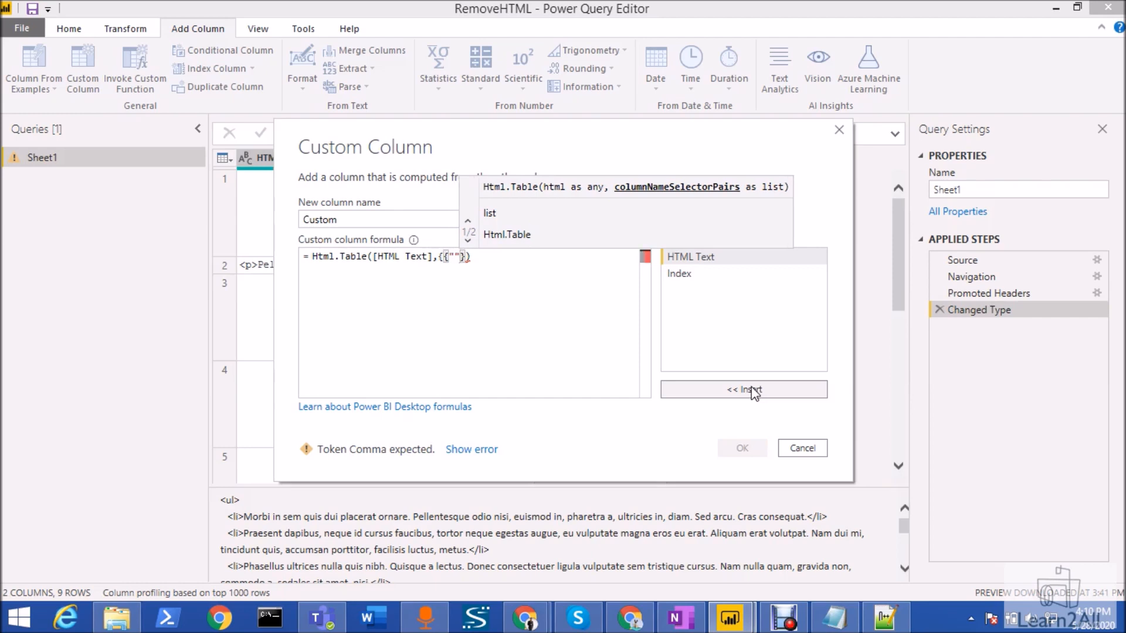
text(P1)
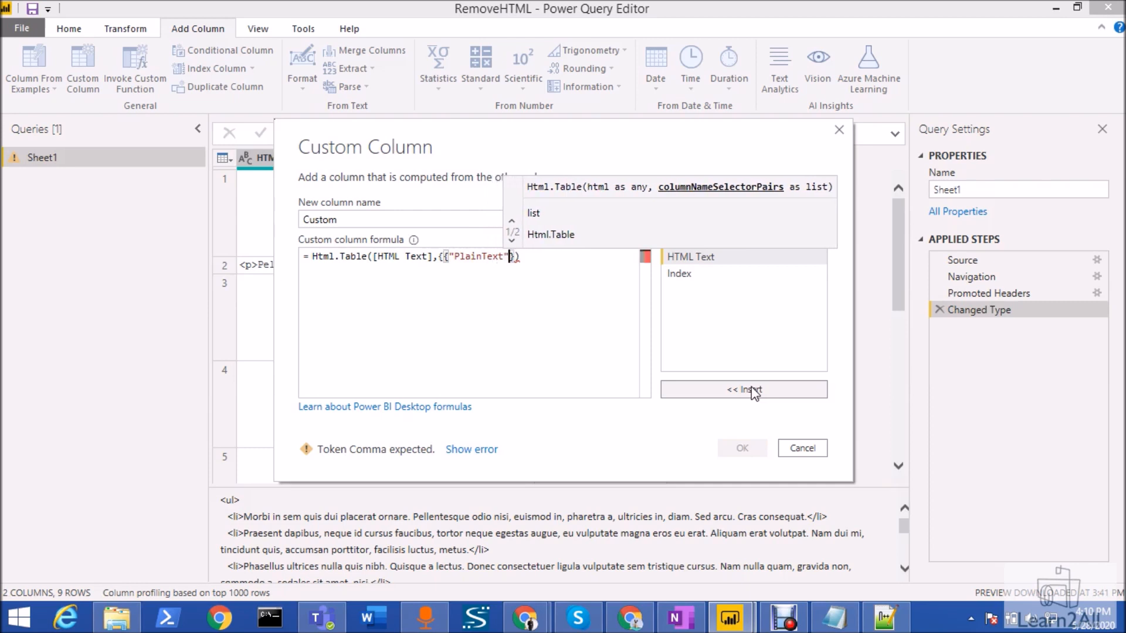
text(,":)
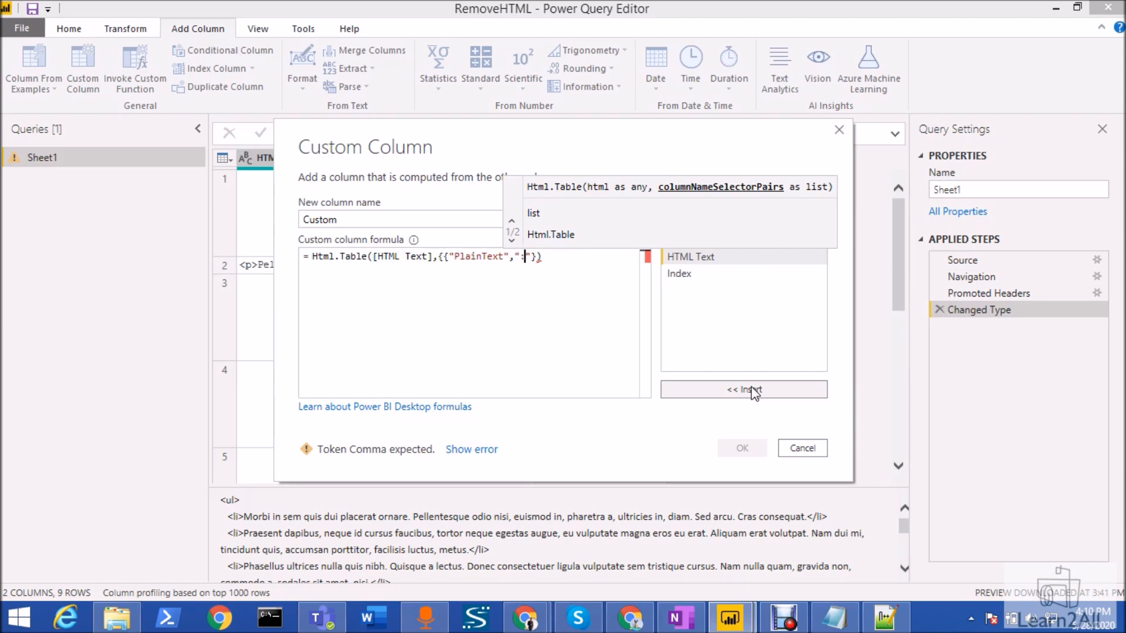
text(root)
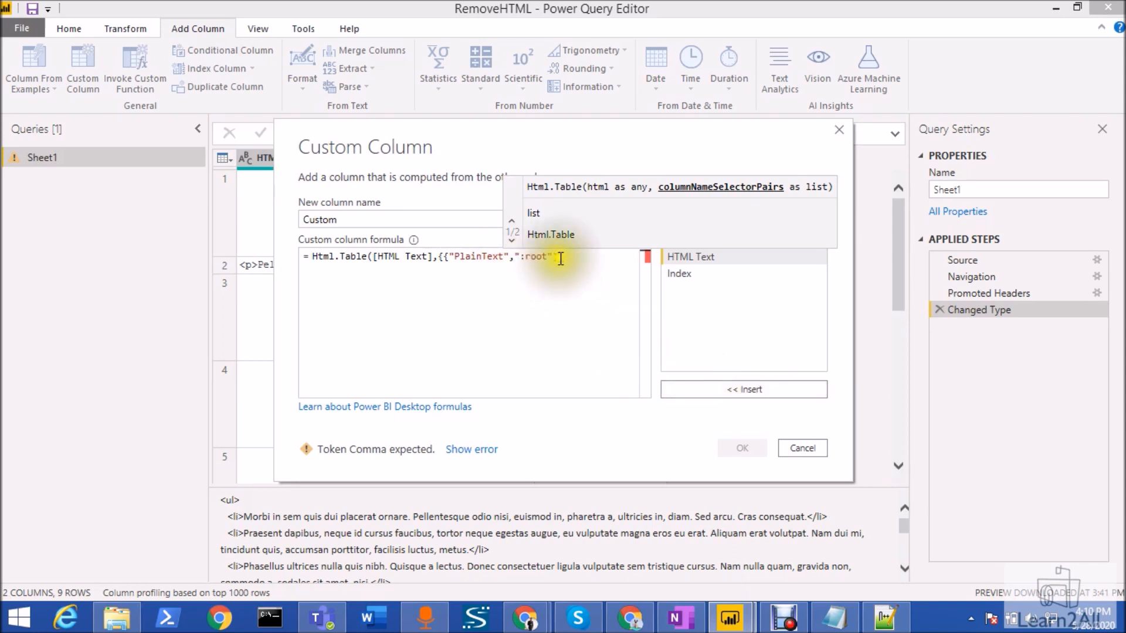
click(681, 308)
text(}}))
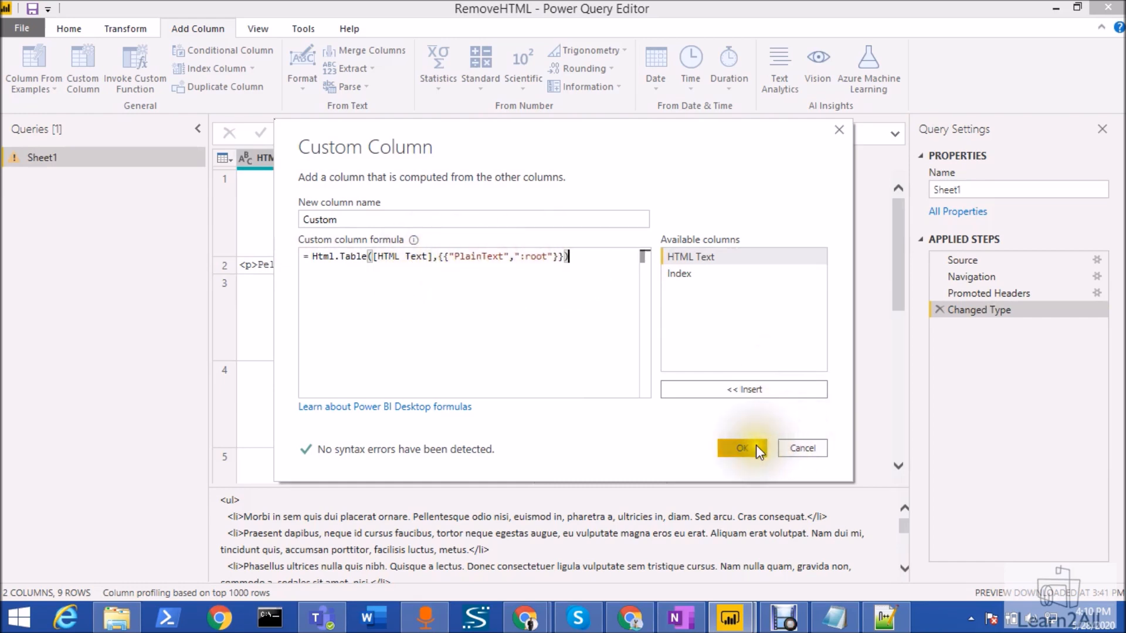
Step: Create the Custom column and expand its PlainText field into Custom.PlainText with tag-free text
click(741, 447)
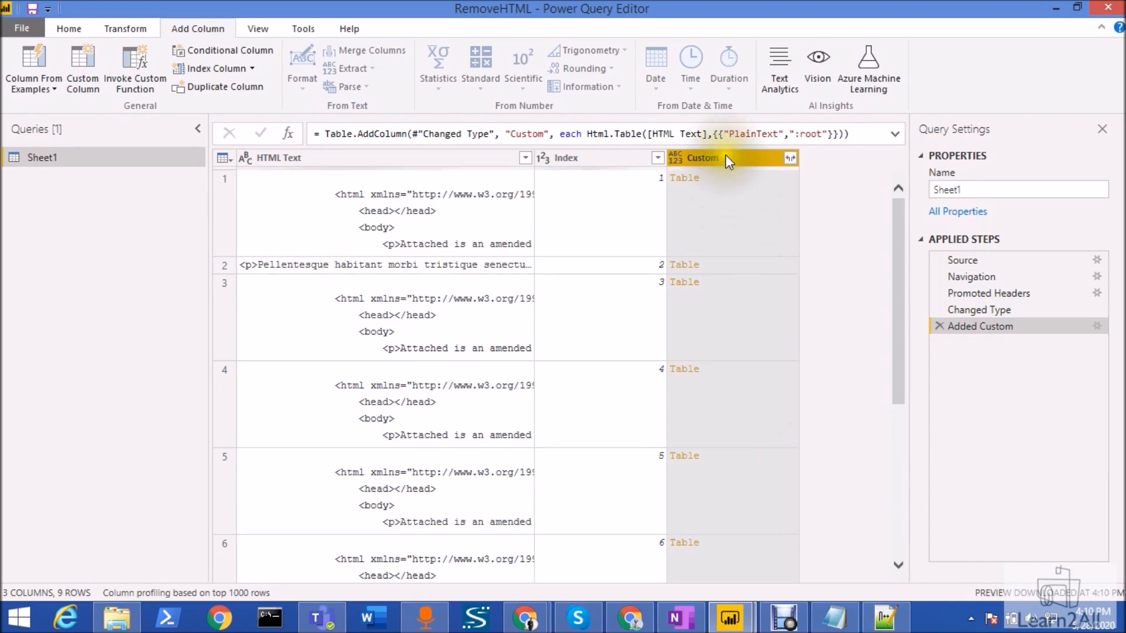
mouse_move(761, 521)
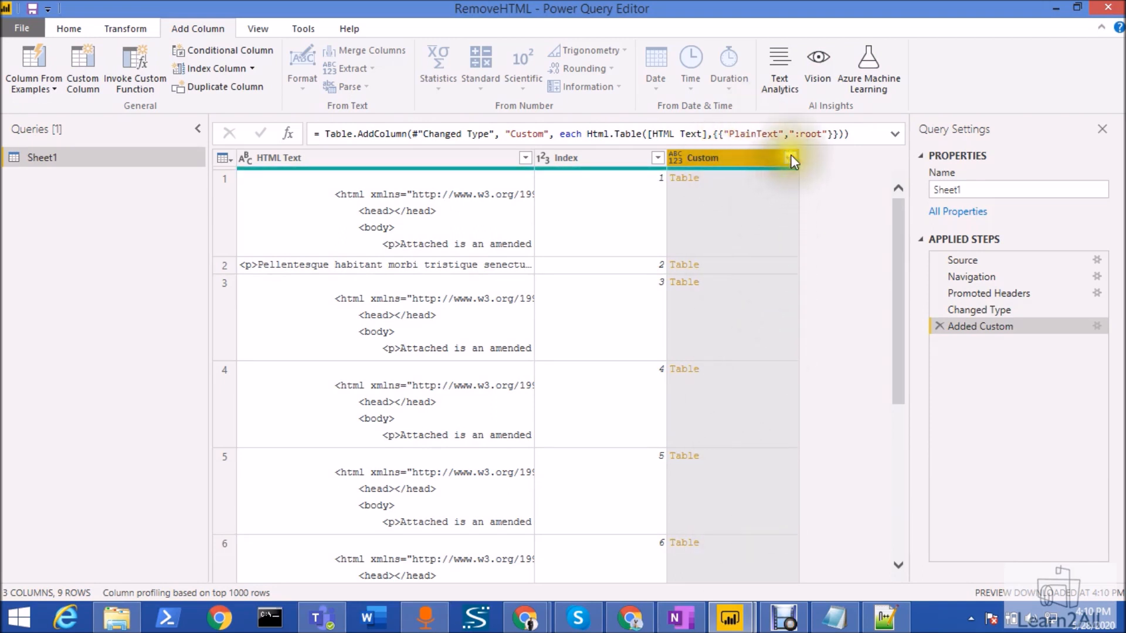
click(789, 157)
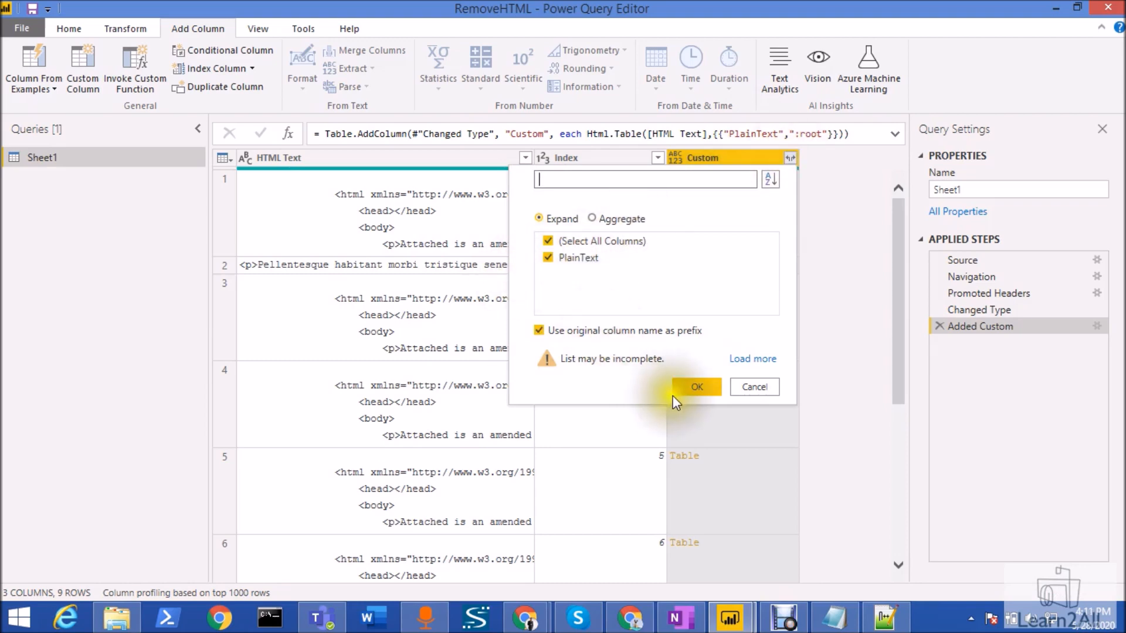
click(695, 386)
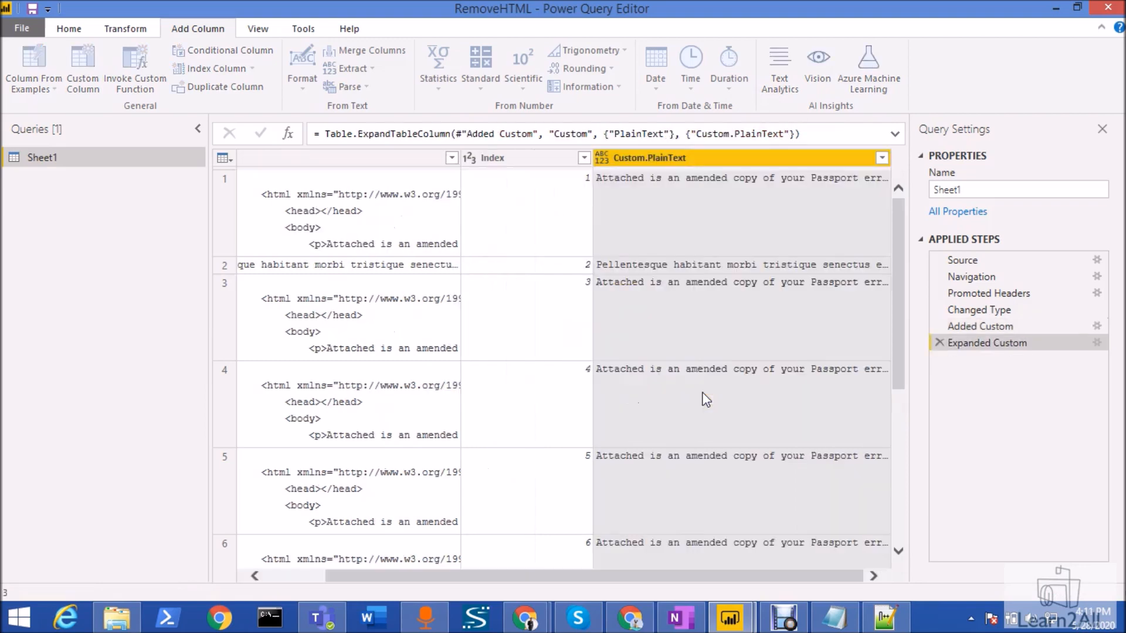
click(358, 211)
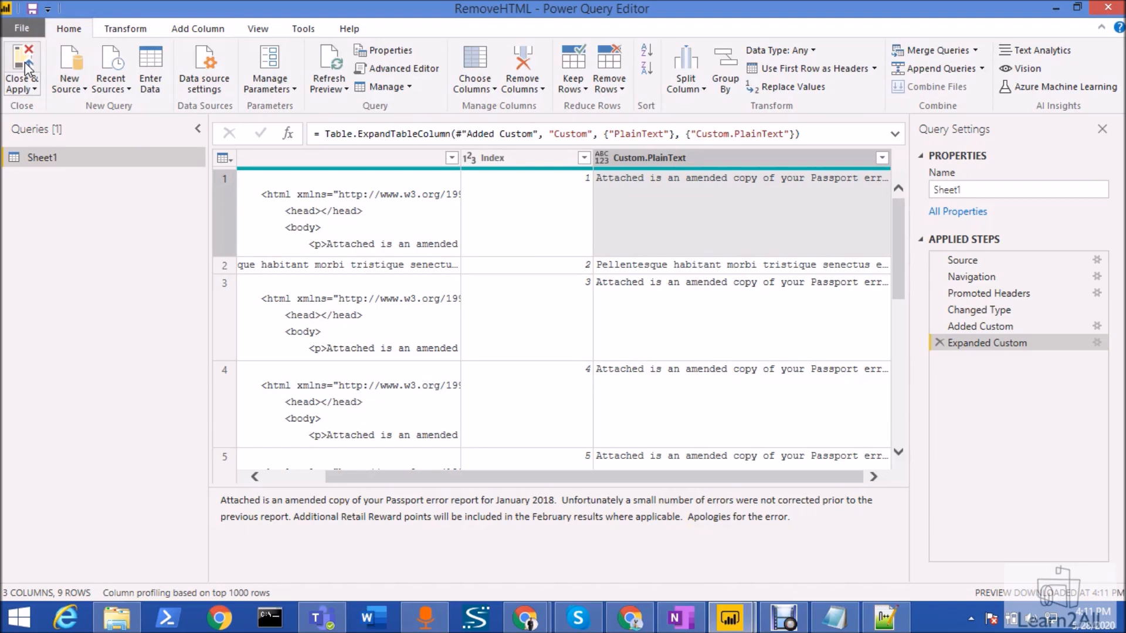
Step: Close & Apply the query so Custom.PlainText shows beside HTML Text in the table visual
click(21, 68)
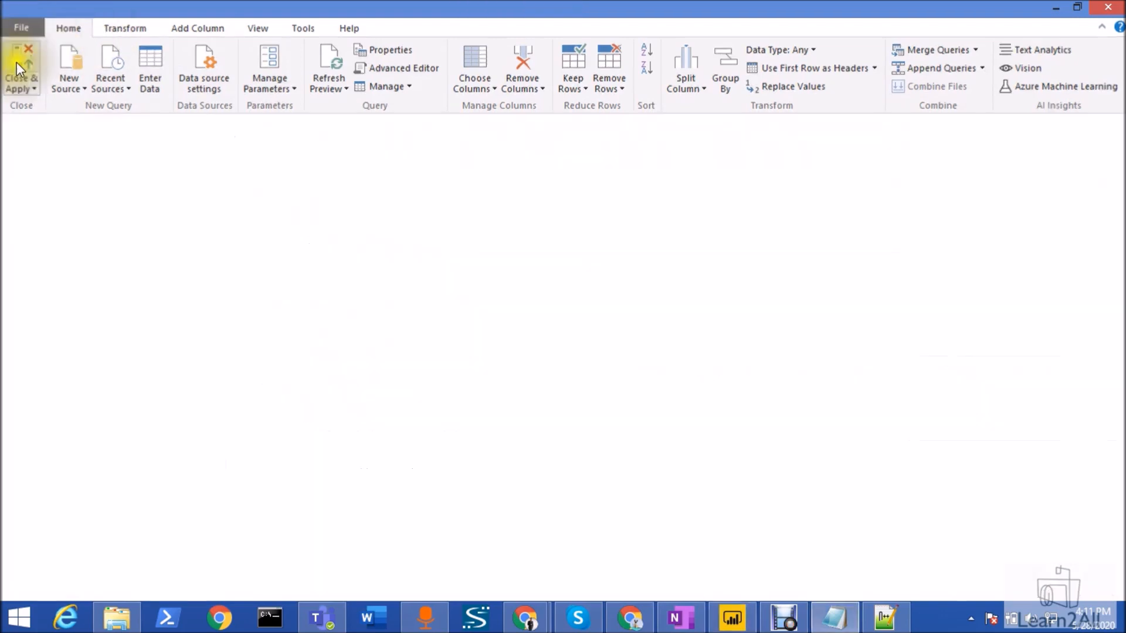
click(20, 68)
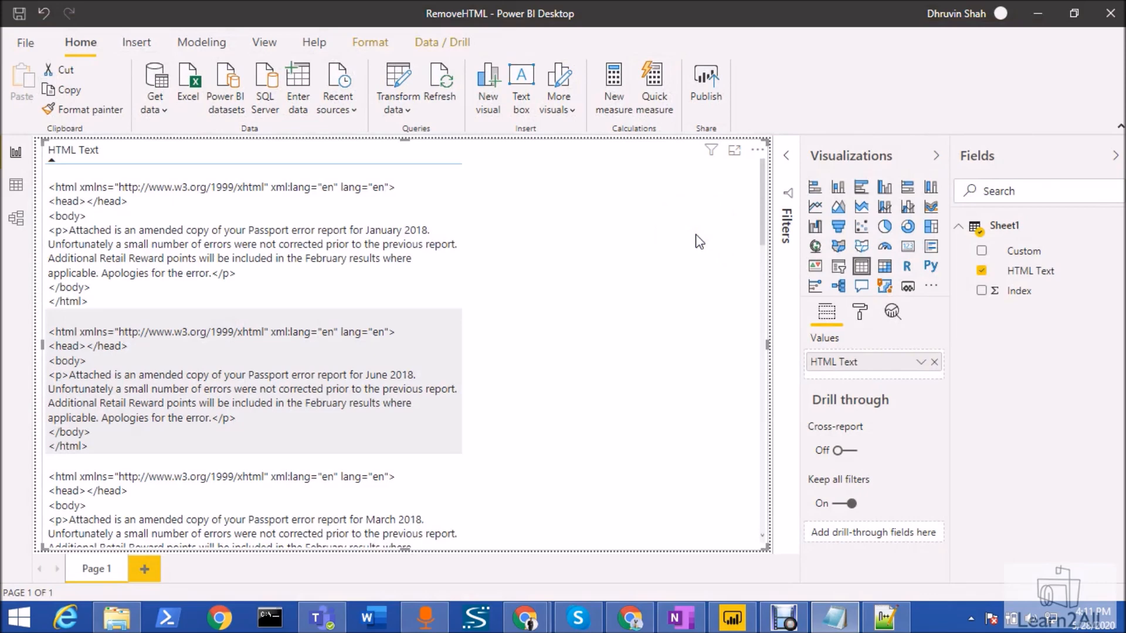
mouse_move(605, 240)
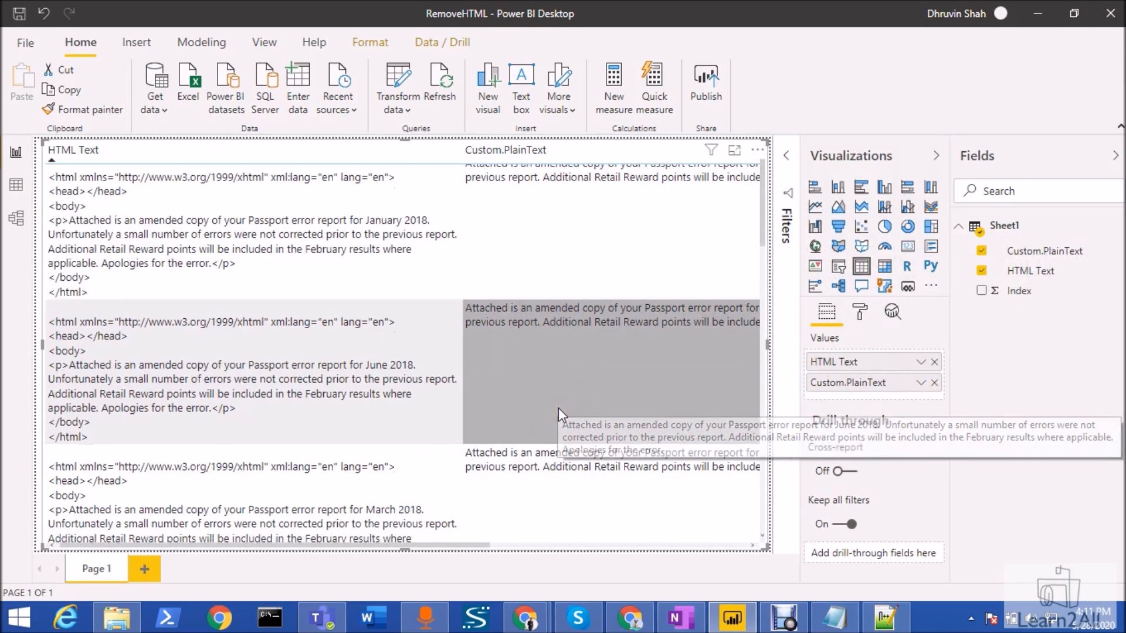
scroll(down, 3)
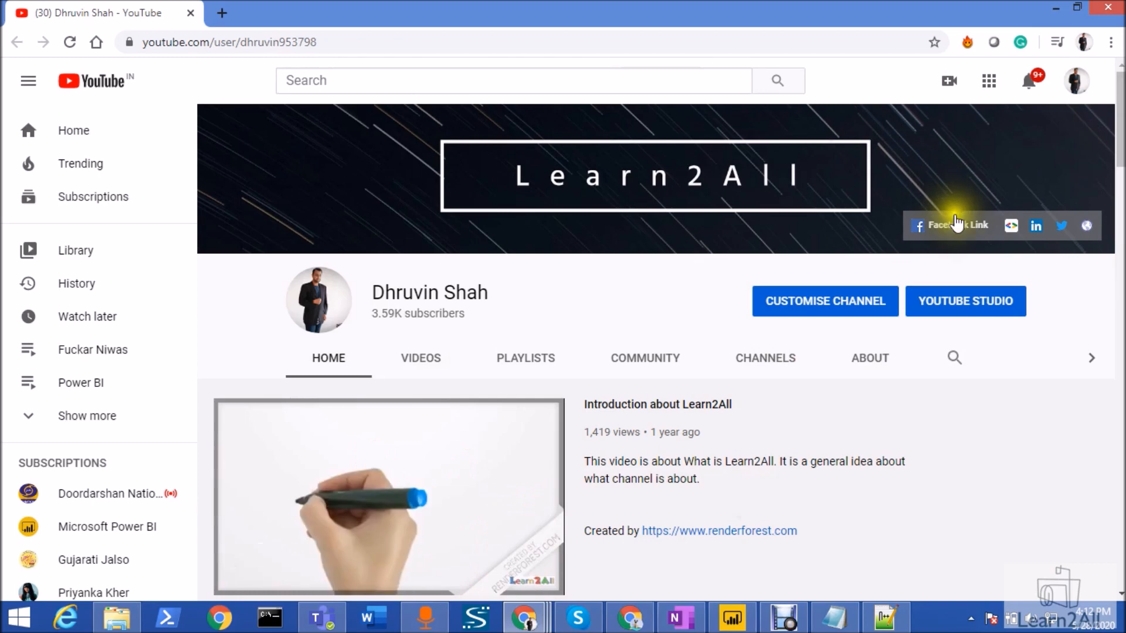
mouse_move(1086, 225)
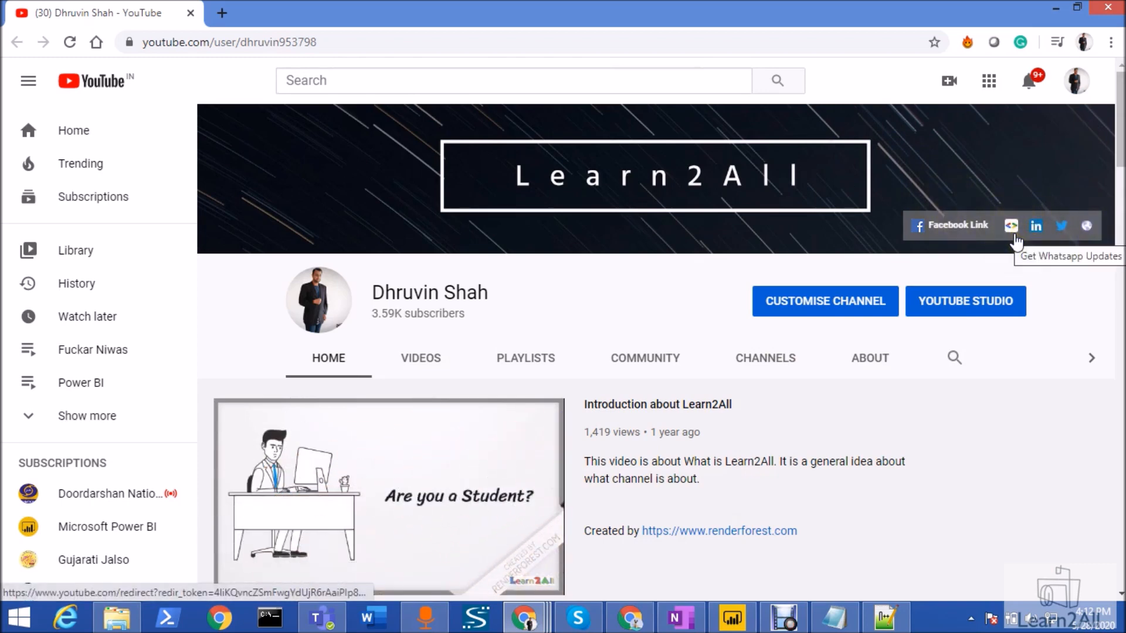
Step: Follow the channel banner's Get Whatsapp Updates link into a new tab
click(1011, 226)
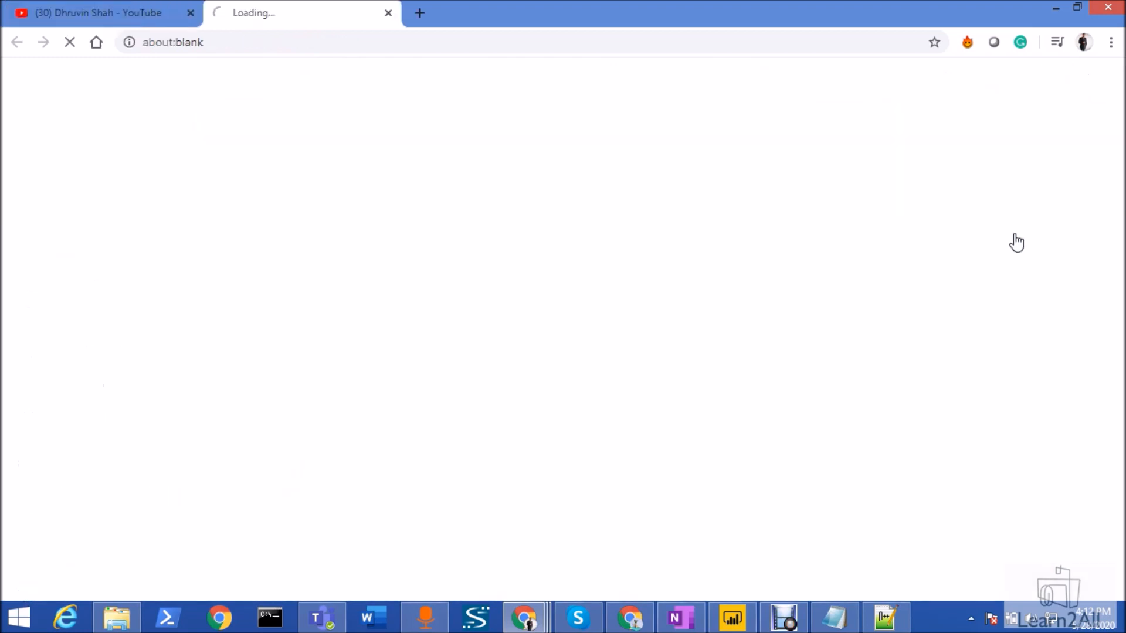